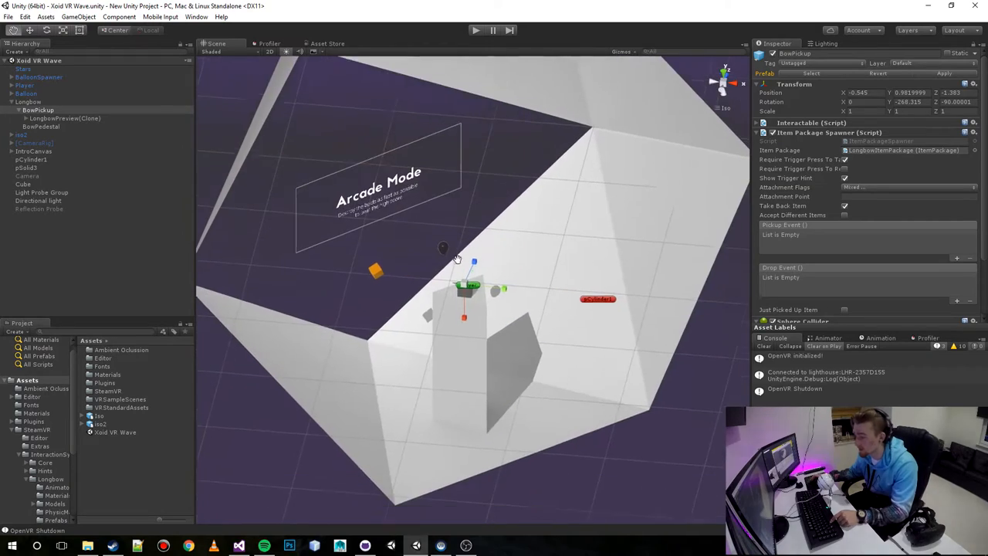
- Orbit the Scene view around the arena and select the iso2 model to show its Transform
{"action": "left_click_drag", "start_coordinate": [463, 255], "coordinate": [473, 232]}
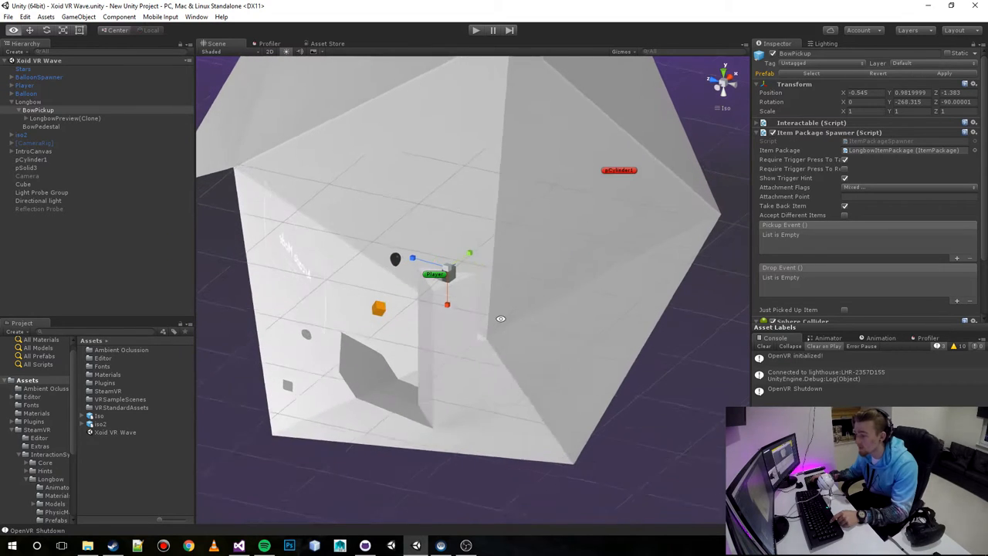
{"action": "left_click", "coordinate": [476, 252]}
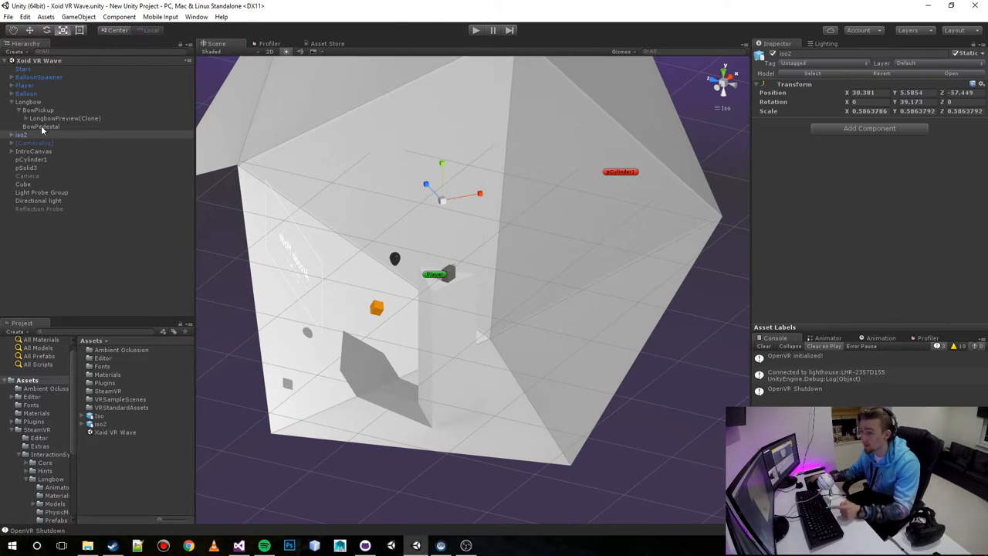
{"action": "left_click", "coordinate": [33, 142]}
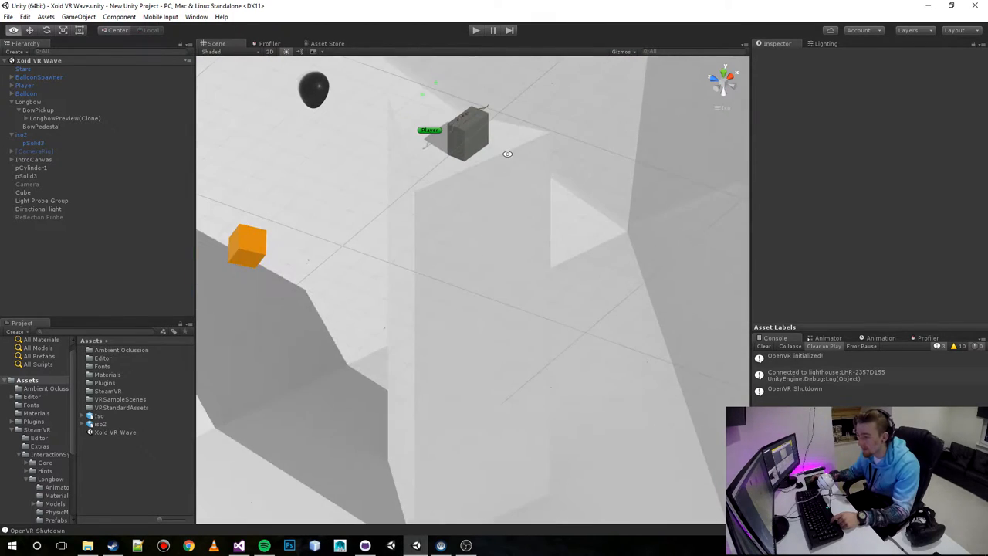
{"action": "left_click", "coordinate": [31, 167]}
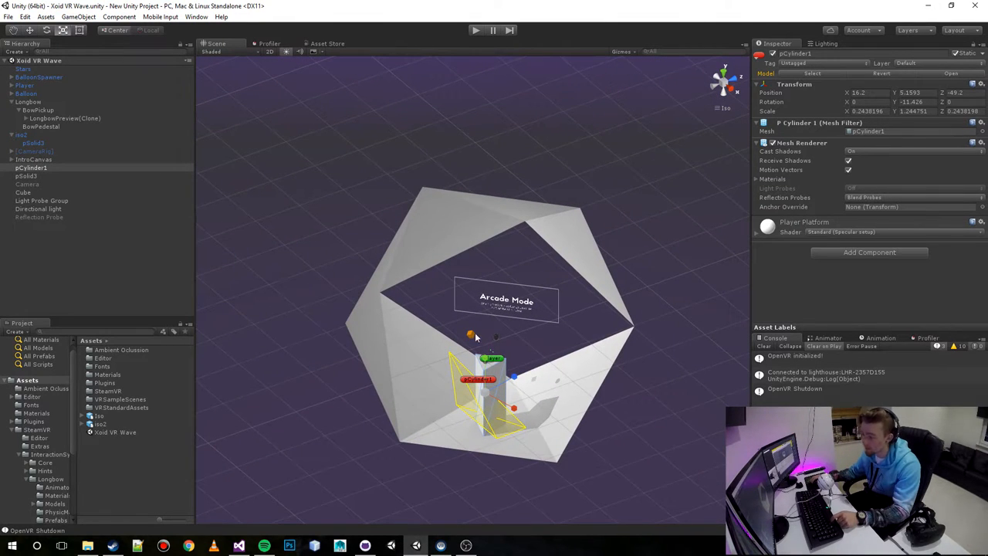
{"action": "mouse_move", "coordinate": [550, 304]}
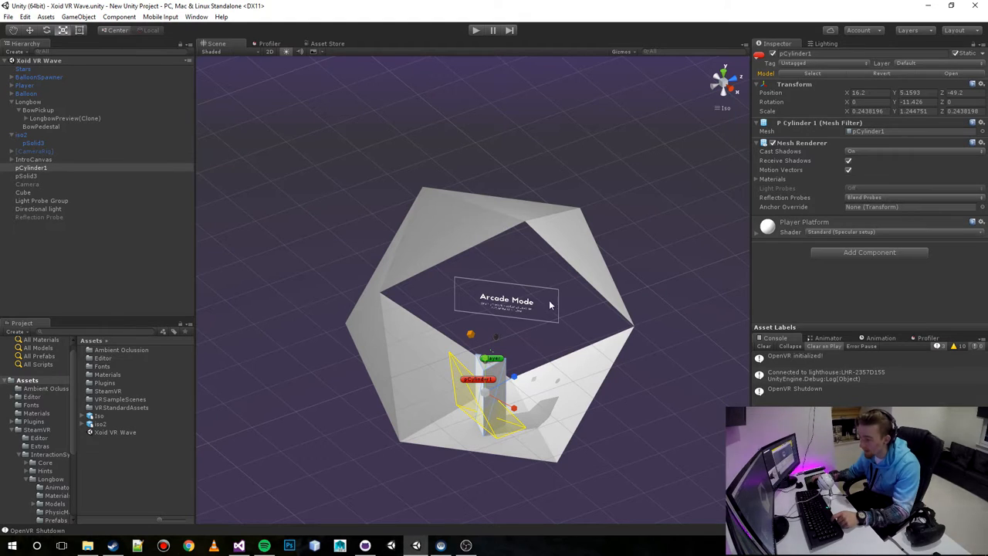
{"action": "mouse_move", "coordinate": [451, 316]}
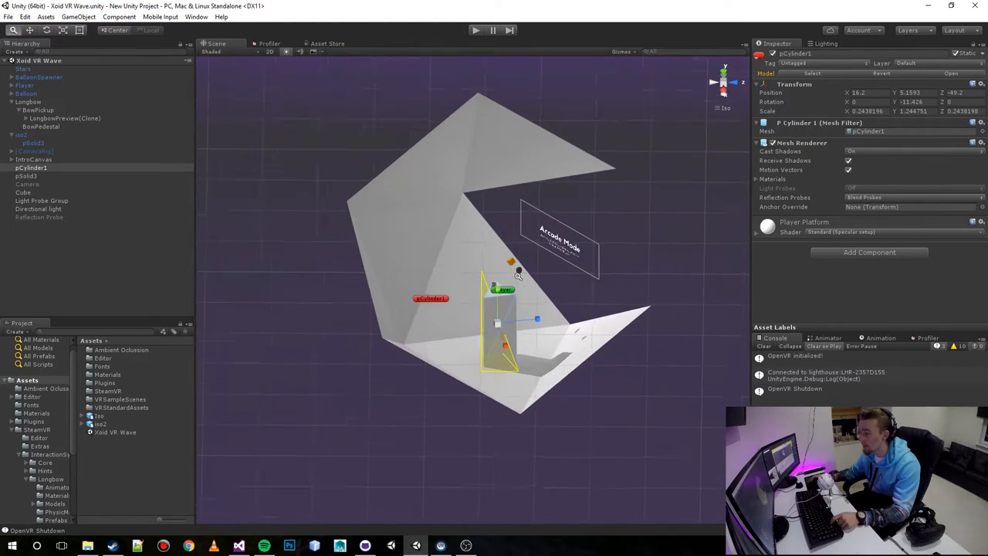
{"action": "left_click_drag", "start_coordinate": [517, 275], "coordinate": [482, 284]}
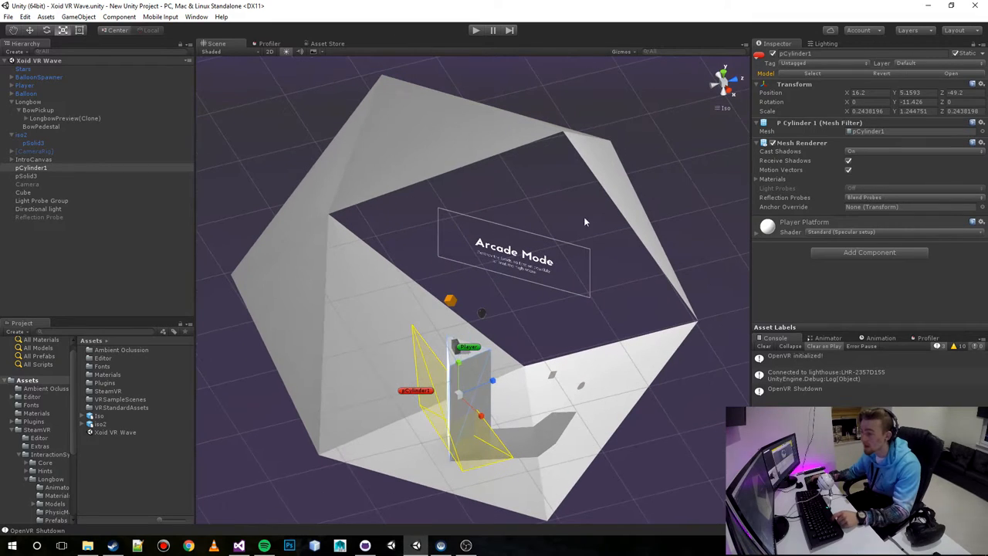
{"action": "mouse_move", "coordinate": [417, 323]}
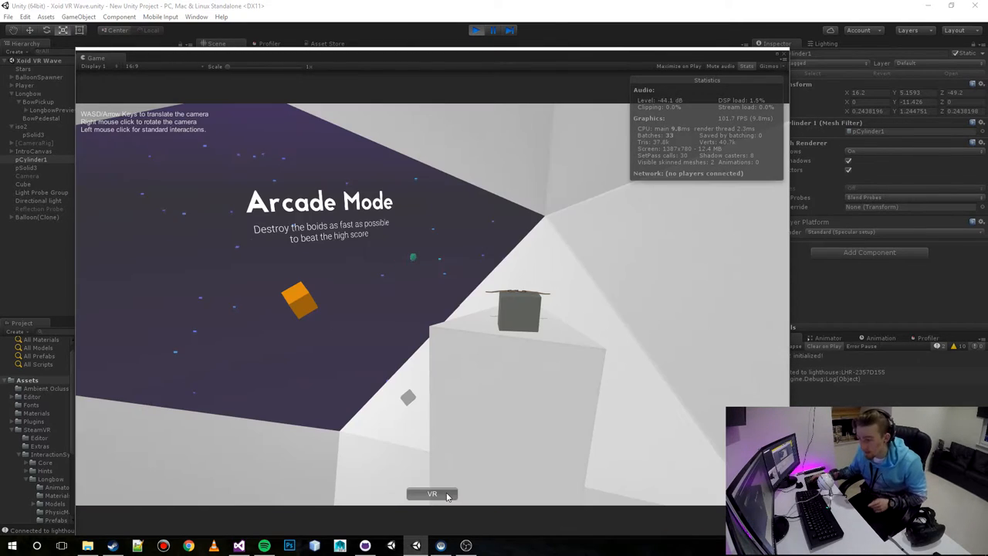
{"action": "left_click", "coordinate": [431, 494]}
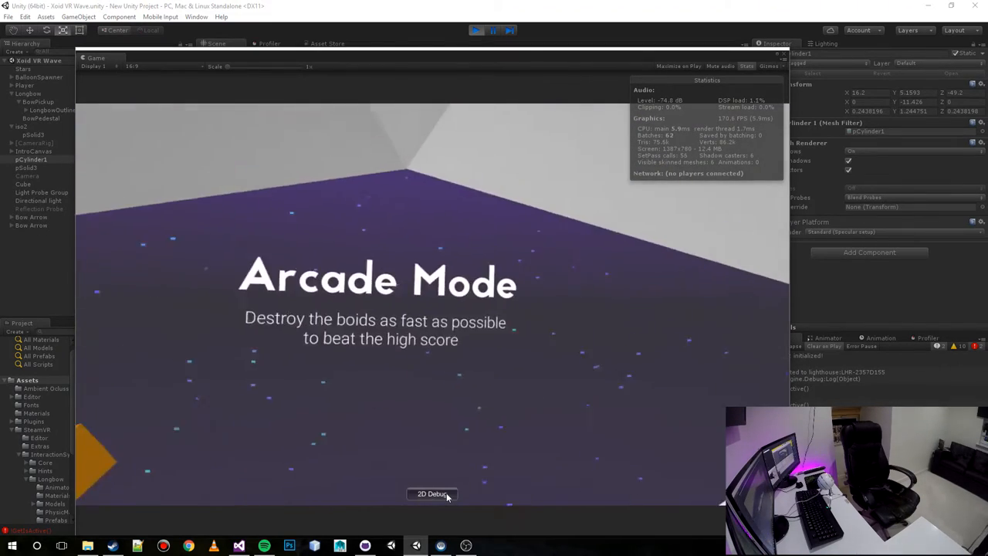
- Keep playing in VR until a Balloon(Clone) enemy spawns in the Hierarchy
{"action": "left_click", "coordinate": [432, 494]}
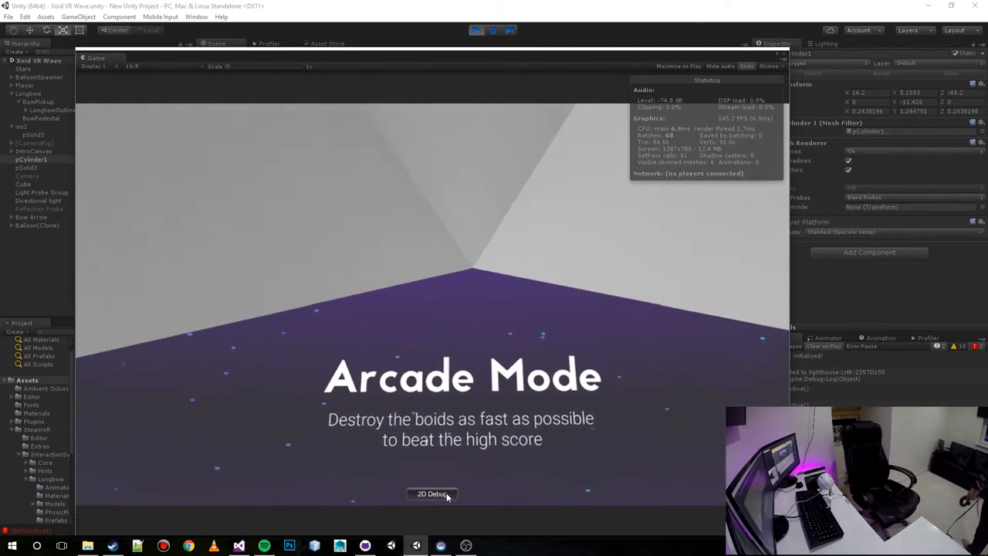
{"action": "left_click", "coordinate": [431, 494]}
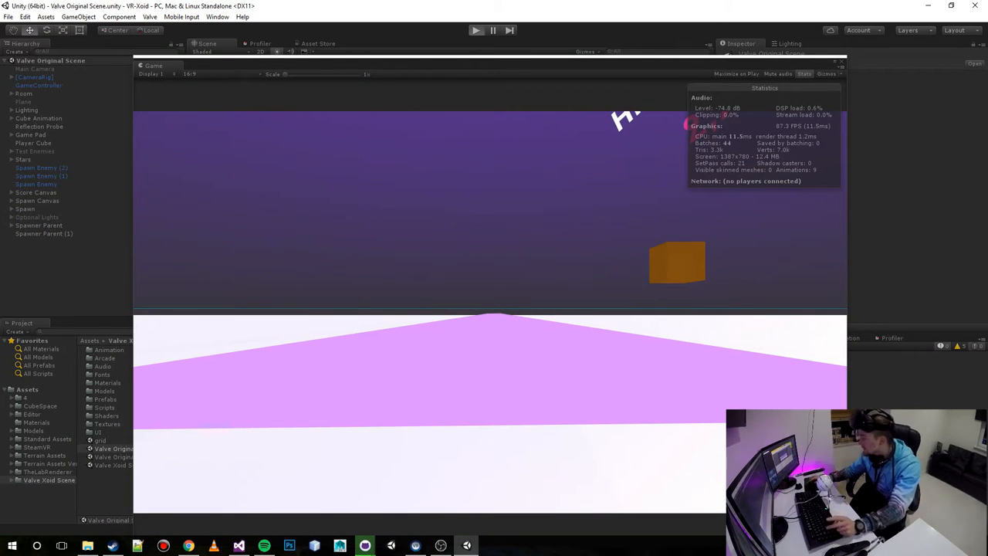
{"action": "mouse_move", "coordinate": [645, 292]}
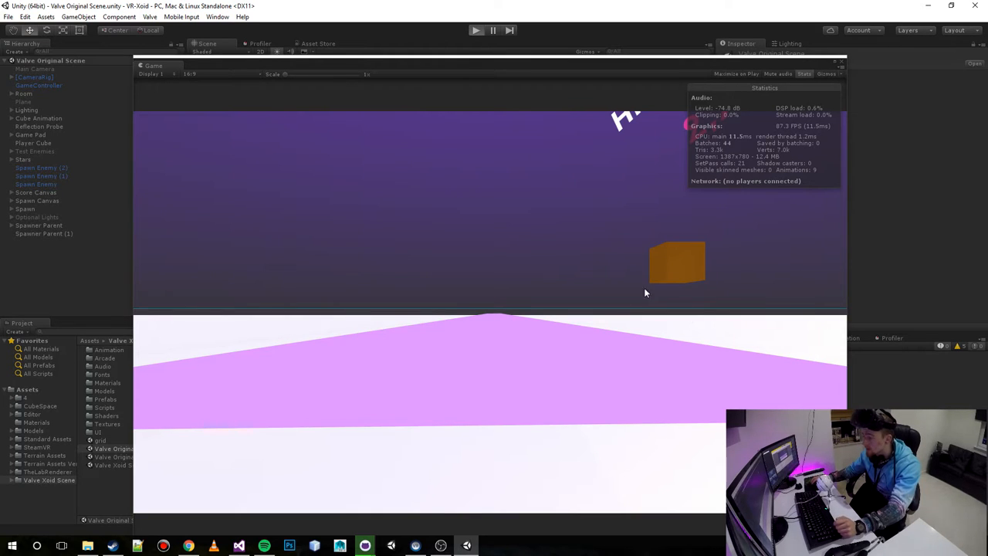
{"action": "mouse_move", "coordinate": [686, 269]}
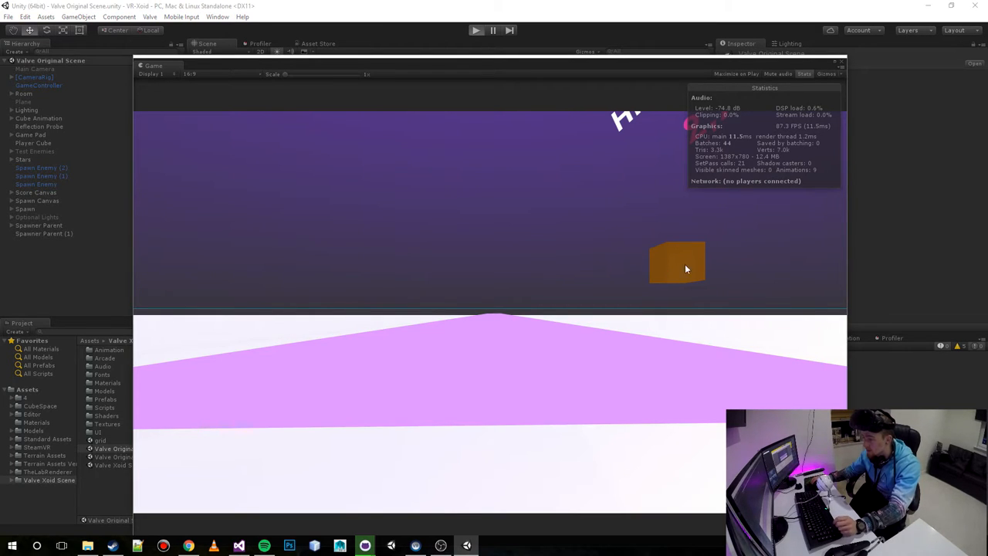
{"action": "left_click", "coordinate": [476, 30]}
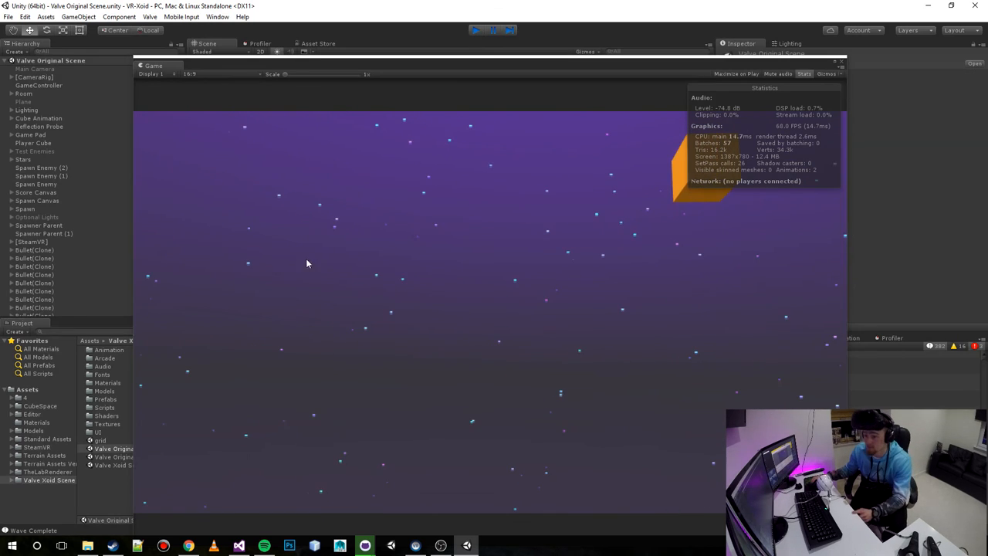
- Exit Play mode and turn off the Game view Stats overlay
{"action": "left_click", "coordinate": [475, 31]}
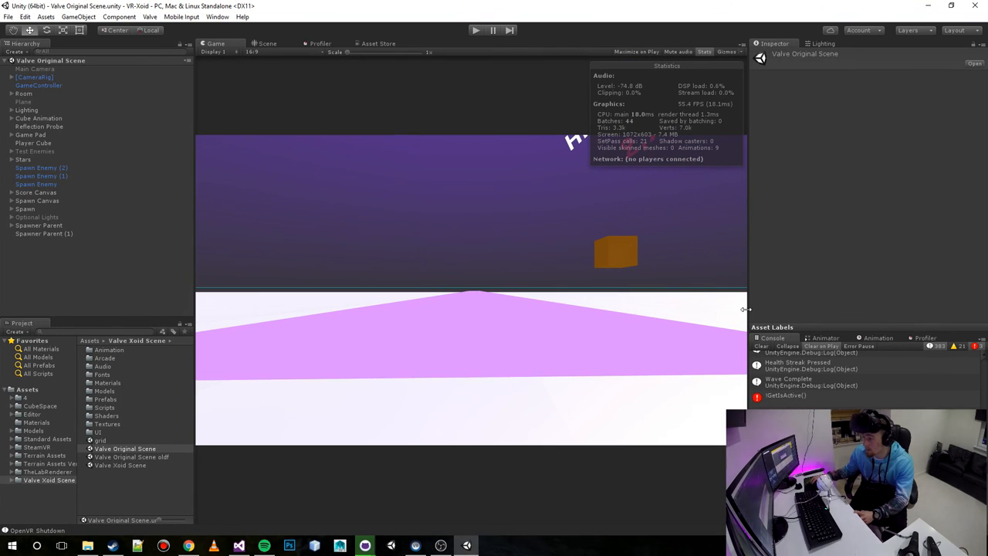
{"action": "left_click", "coordinate": [703, 52]}
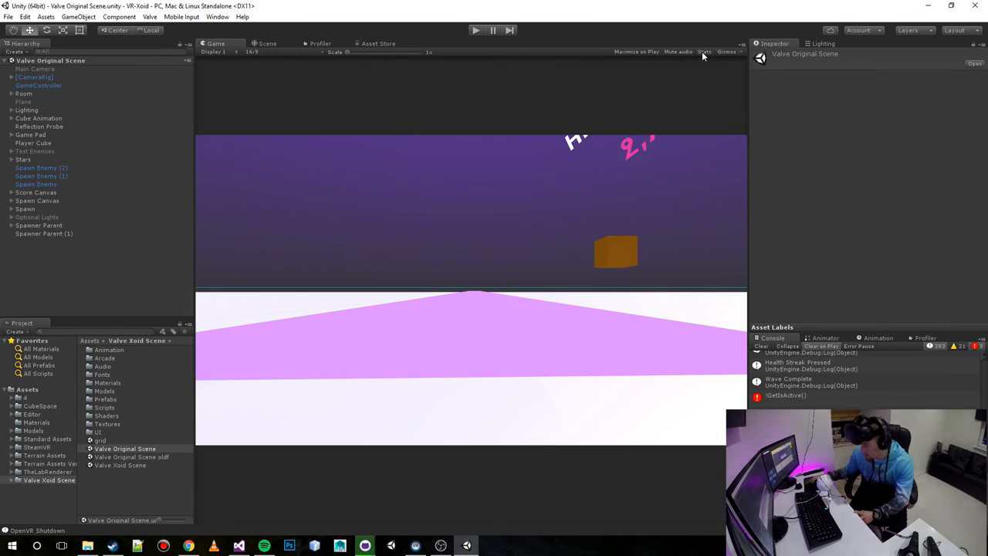